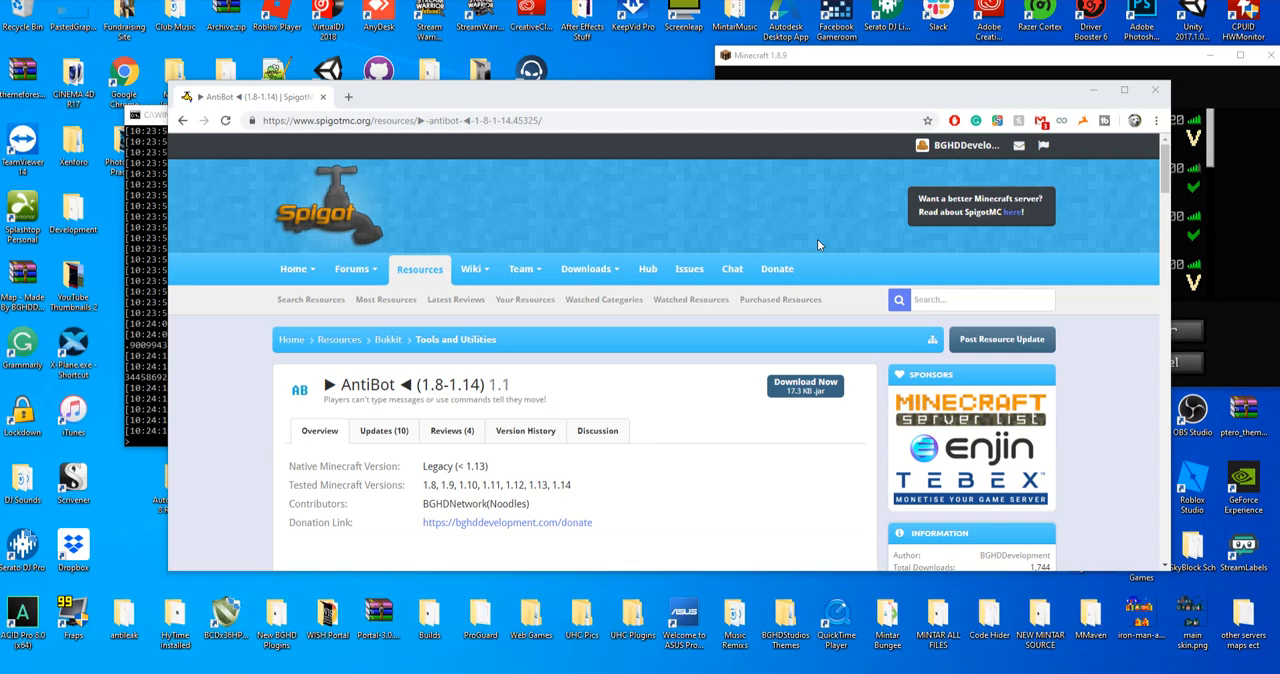
Step: Scroll through the server's plugins folder and open the AntiBot folder
scroll(down, 3)
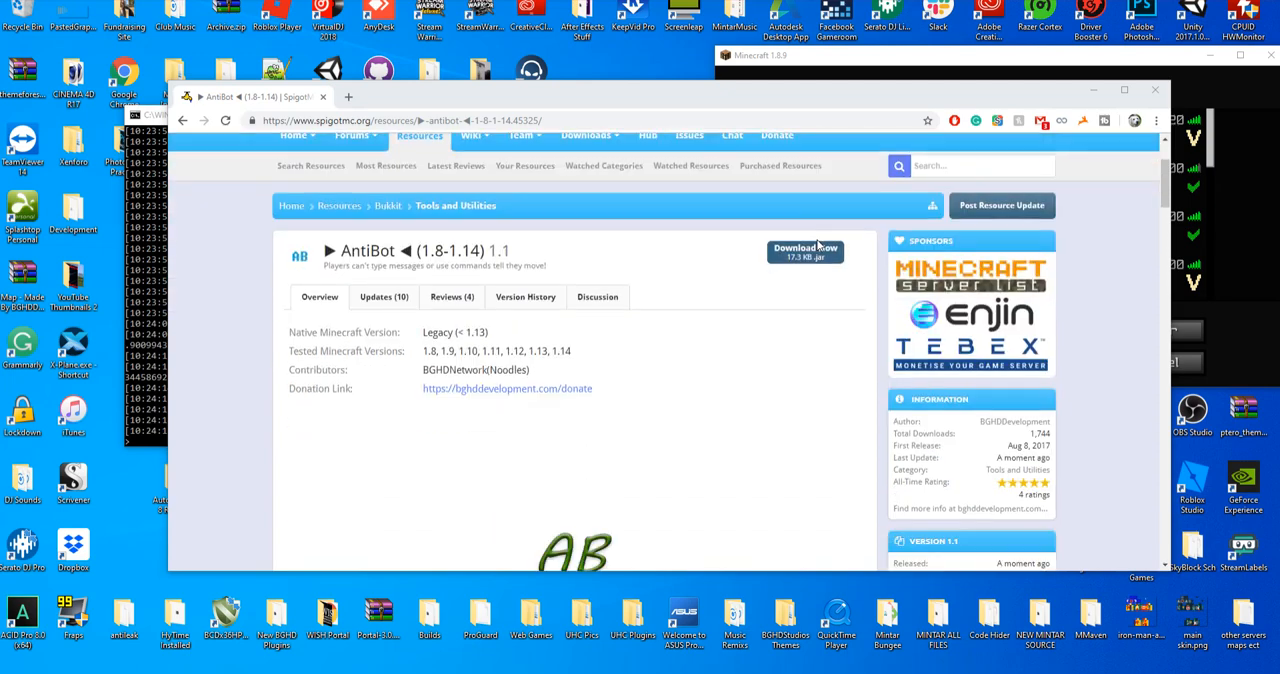
scroll(down, 3)
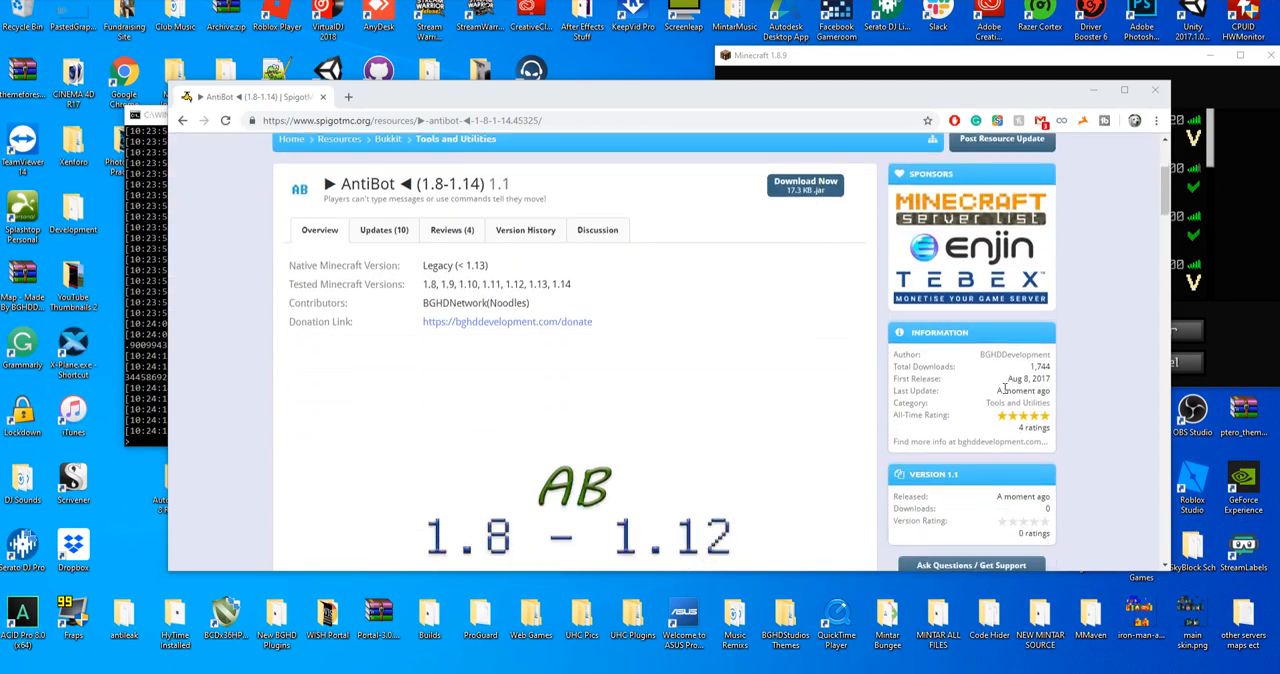
mouse_move(1024, 390)
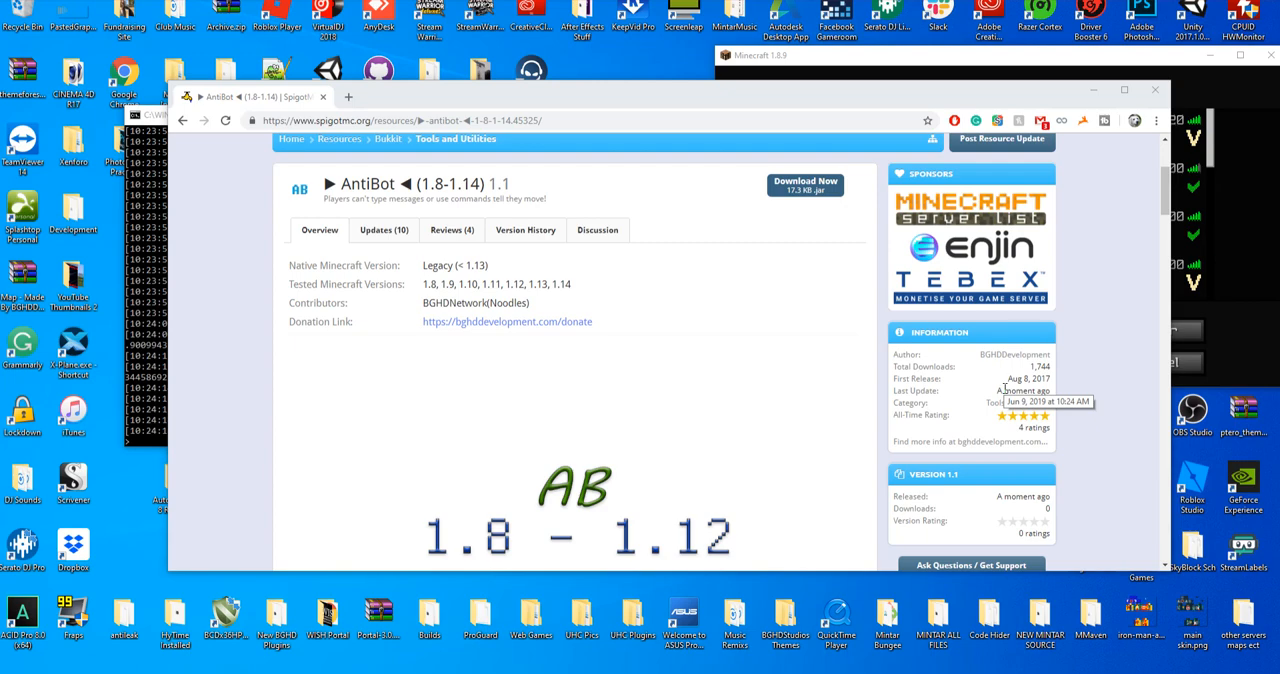
mouse_move(784, 120)
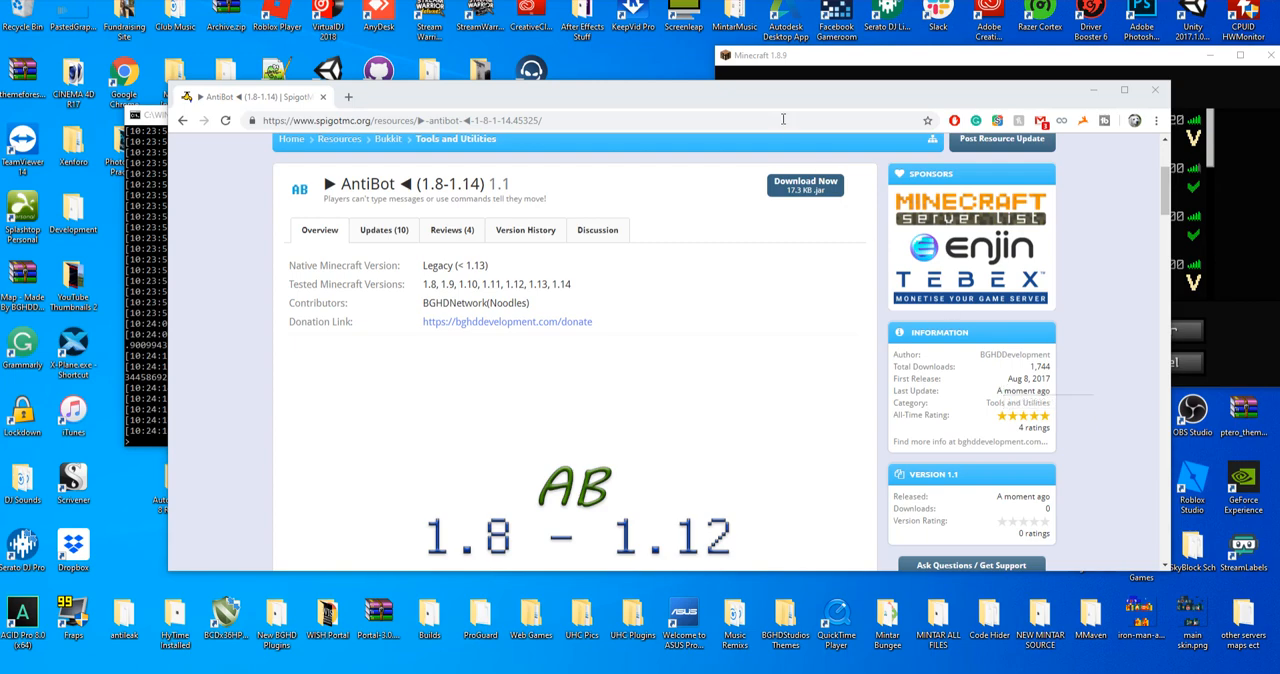
scroll(down, 3)
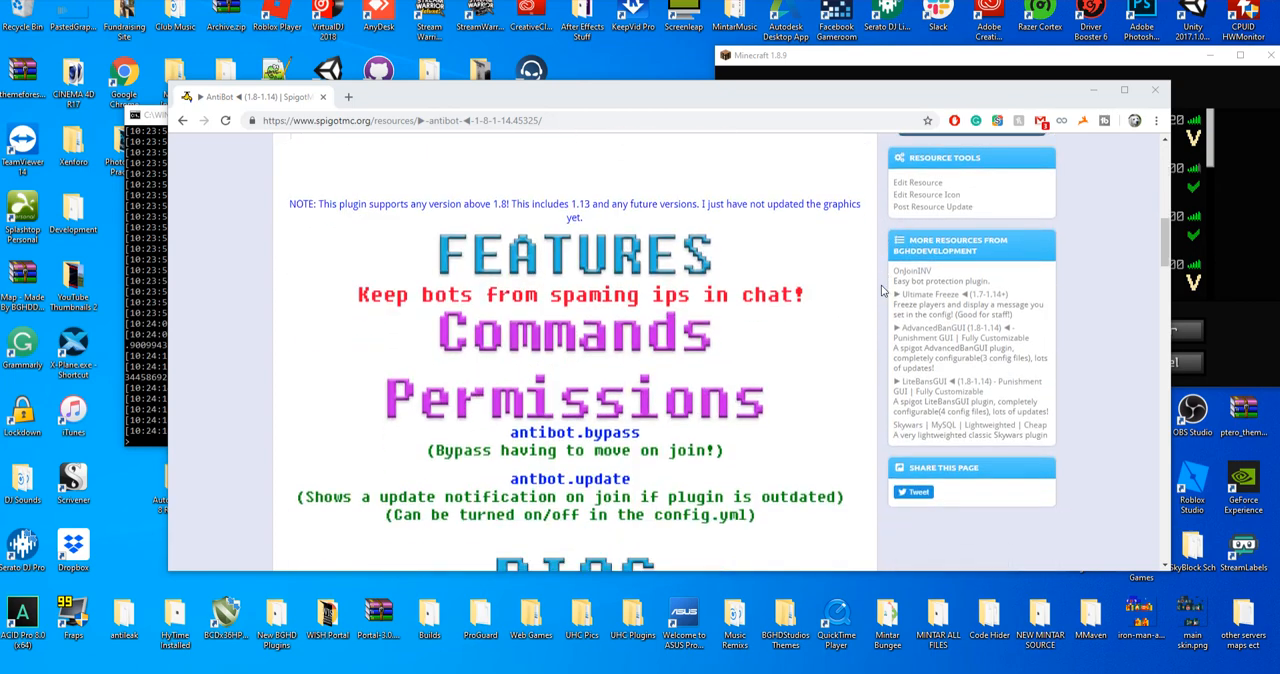
scroll(up, 3)
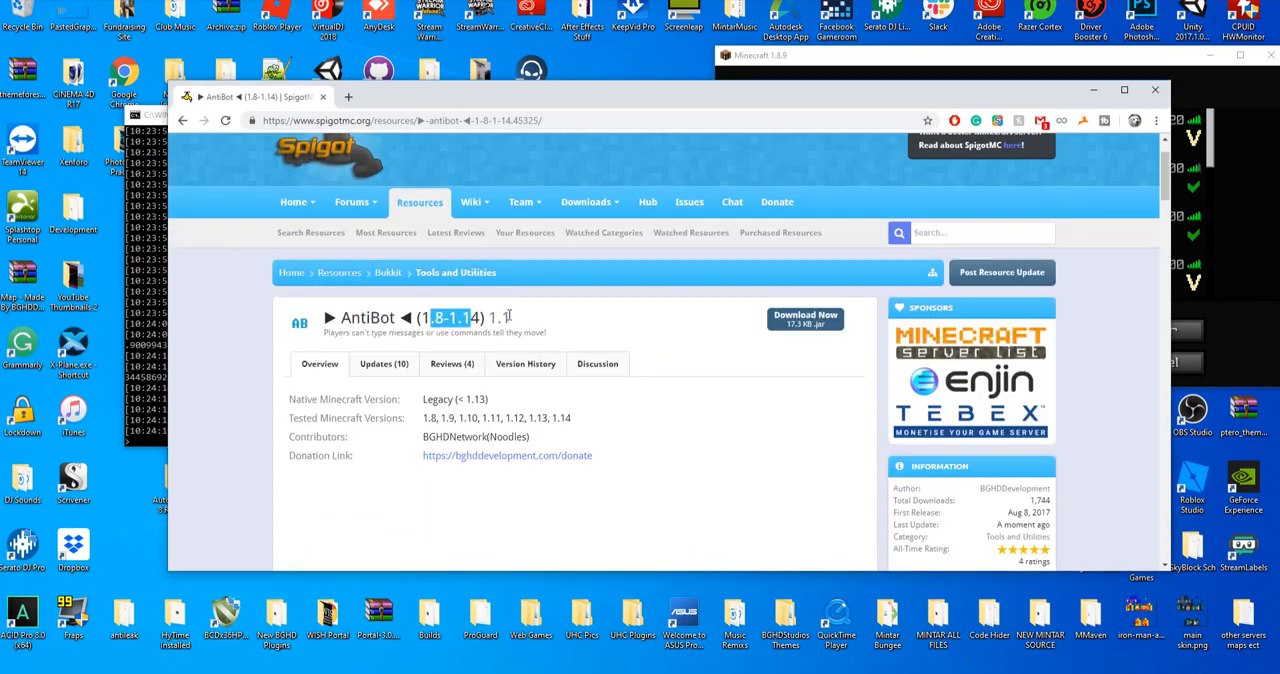
scroll(down, 3)
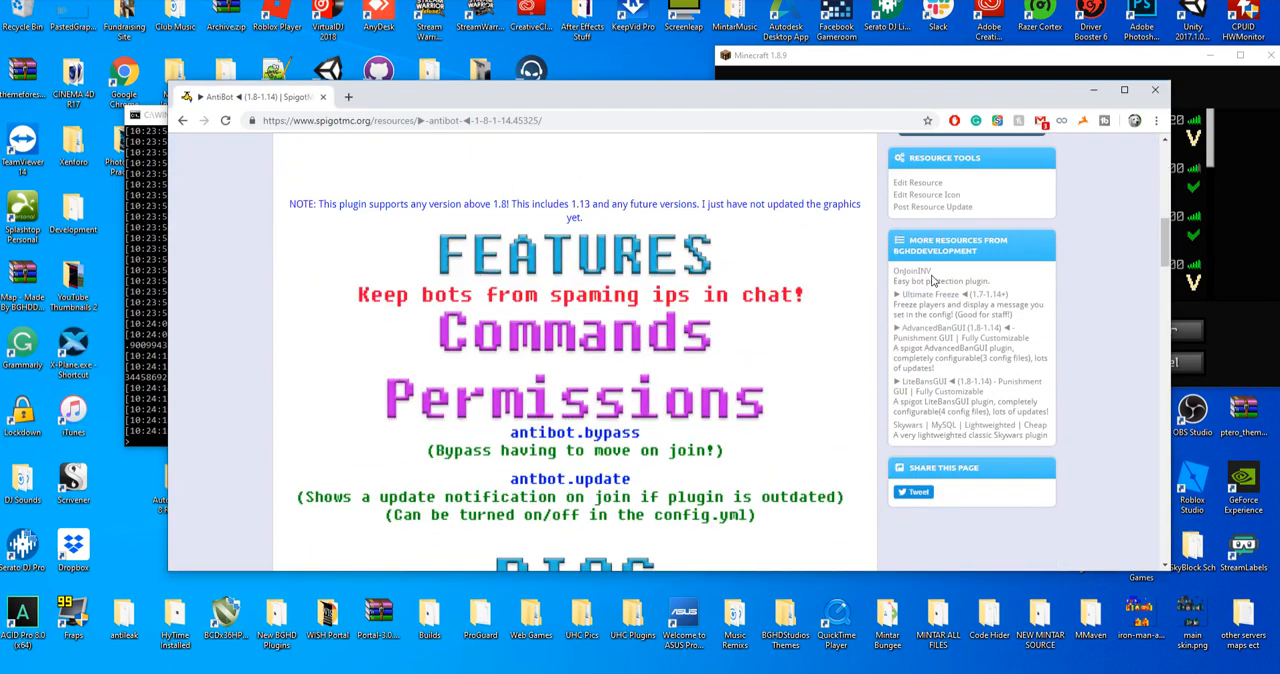
scroll(down, 3)
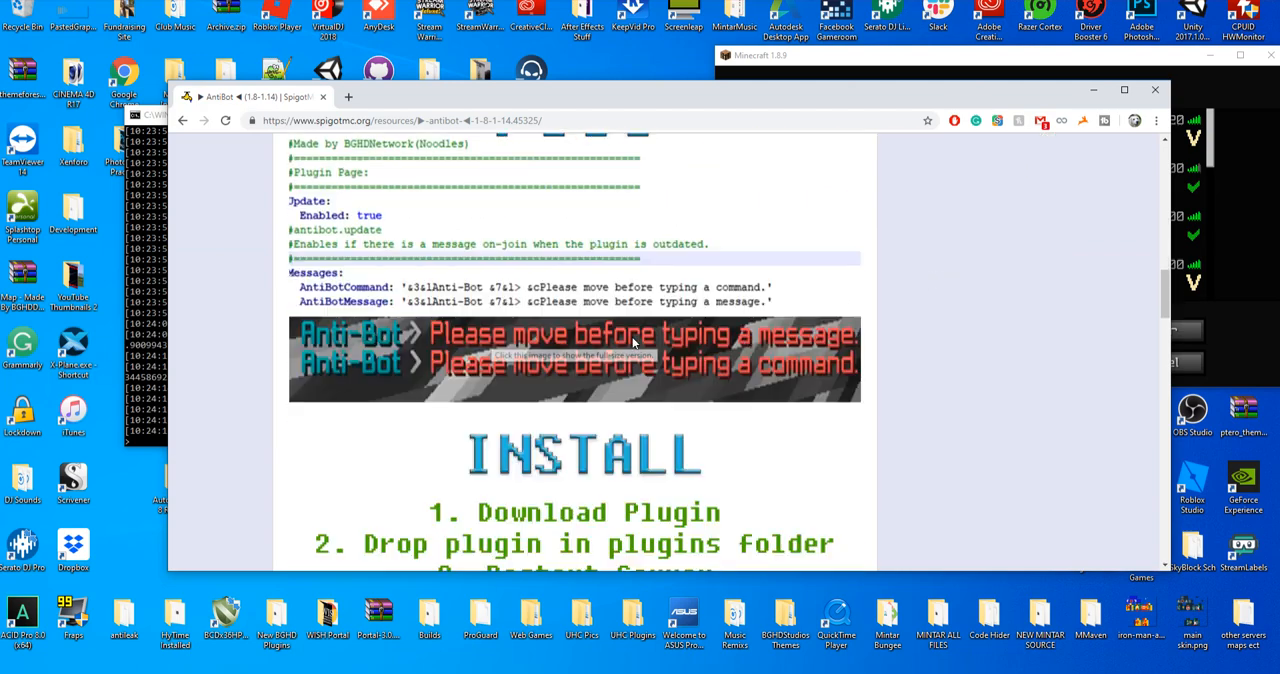
mouse_move(1072, 368)
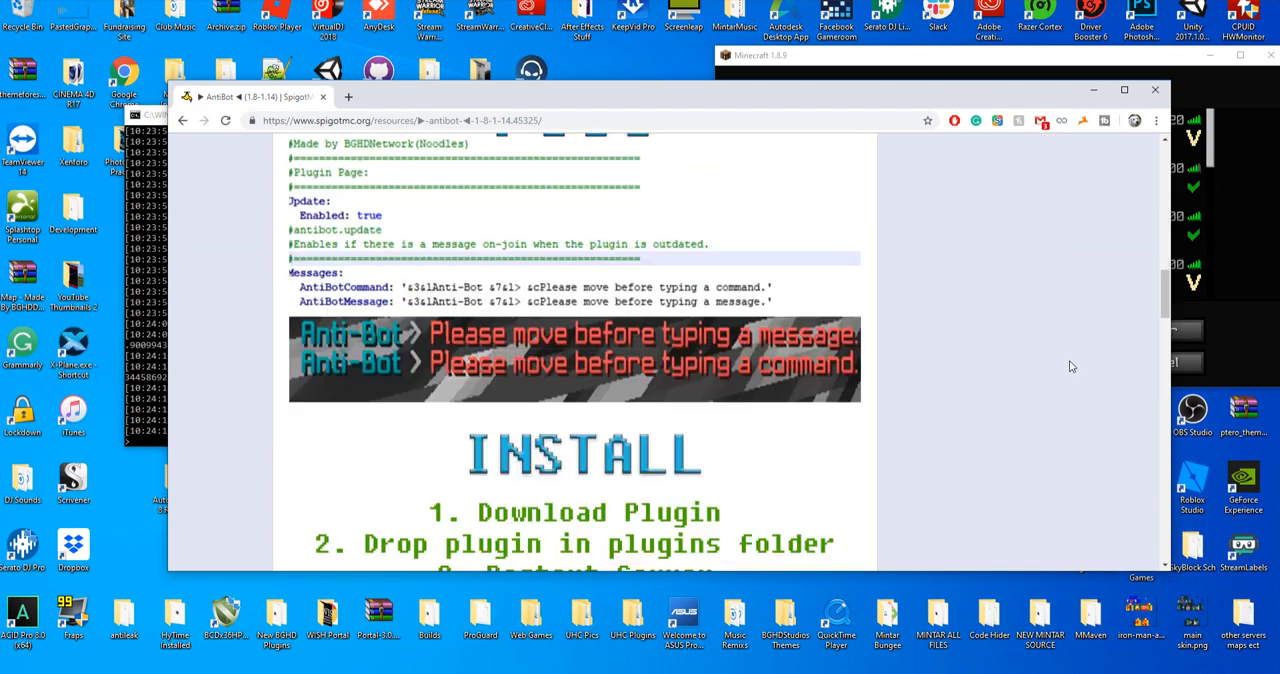
scroll(down, 3)
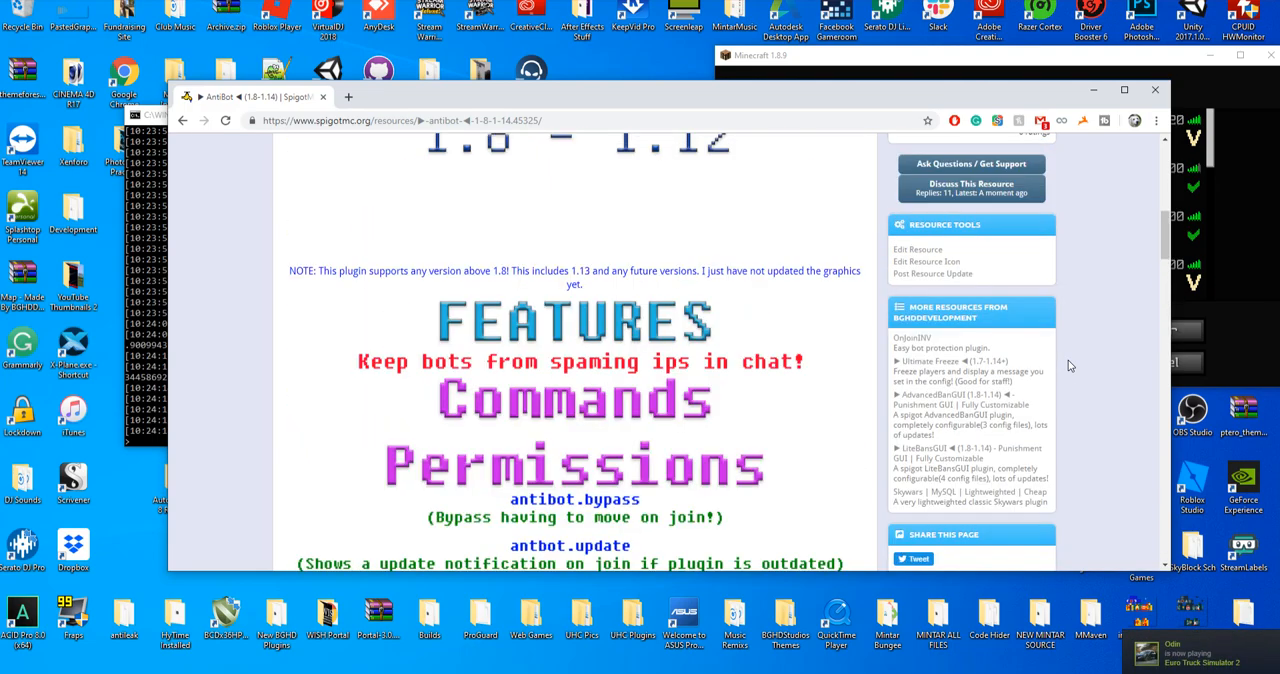
scroll(down, 3)
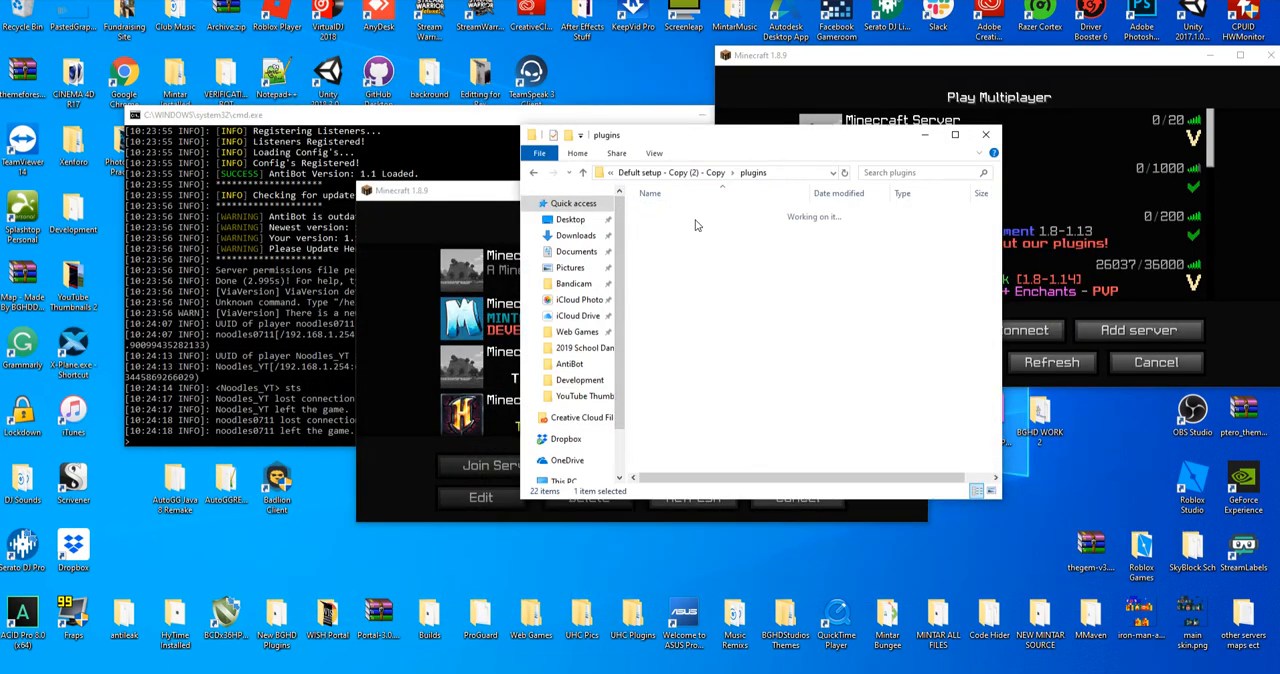
double_click(670, 212)
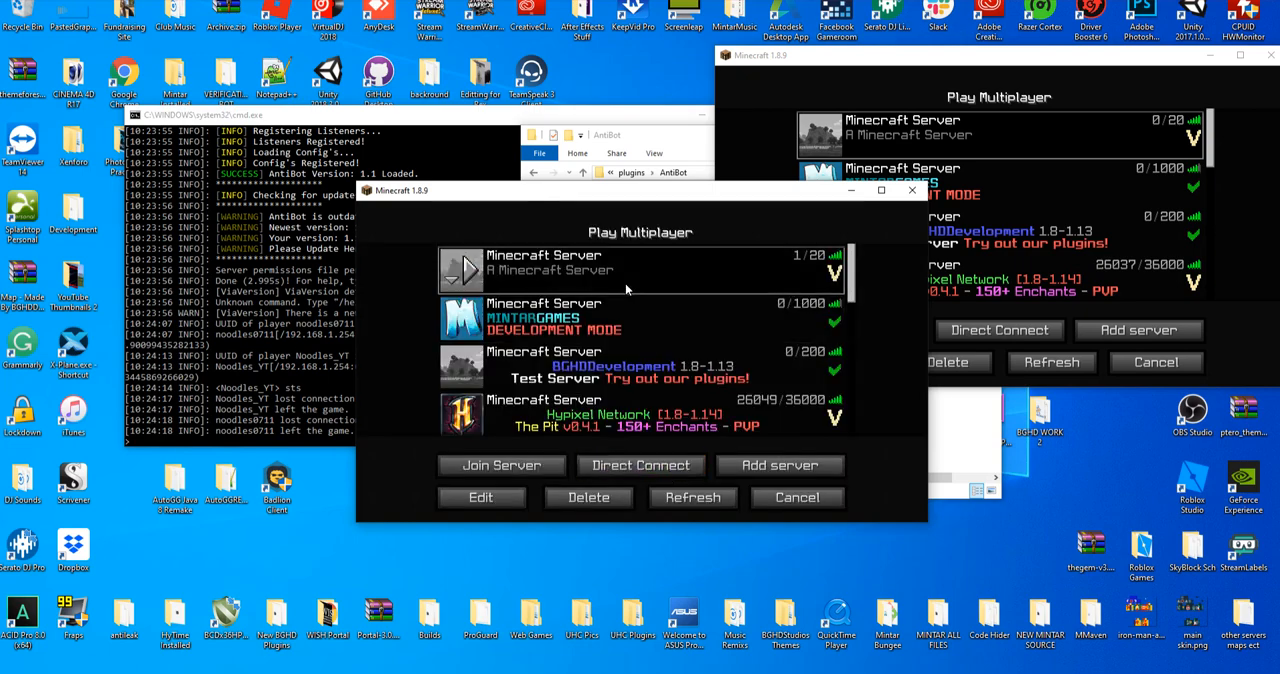
Step: Join the local test server and send chat and a '/sdsd' command to trigger the move-first warning
click(500, 464)
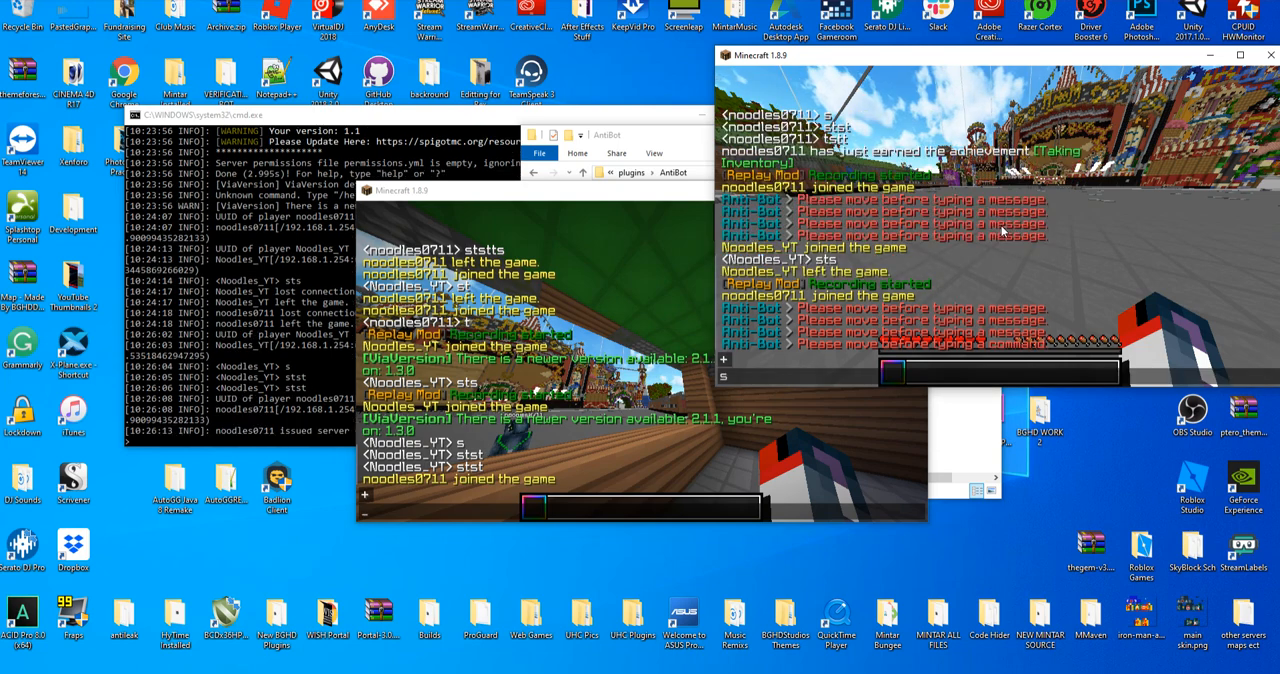
text(st/)
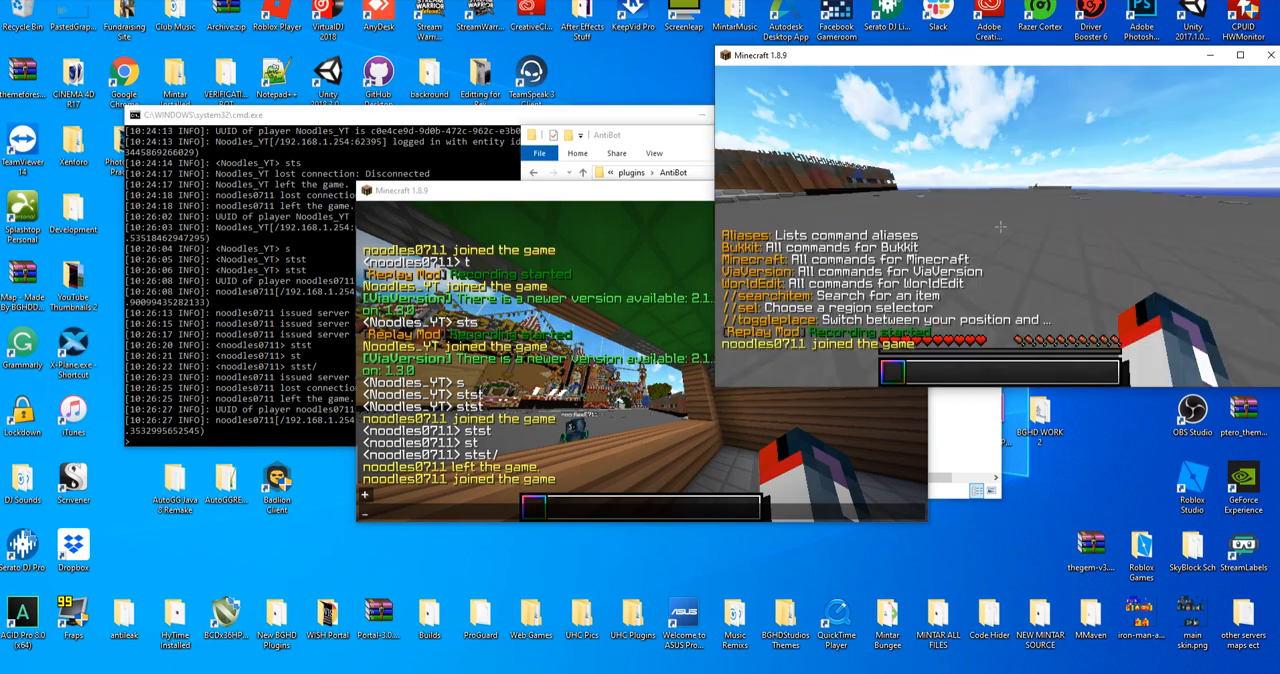
text(/sdsd)
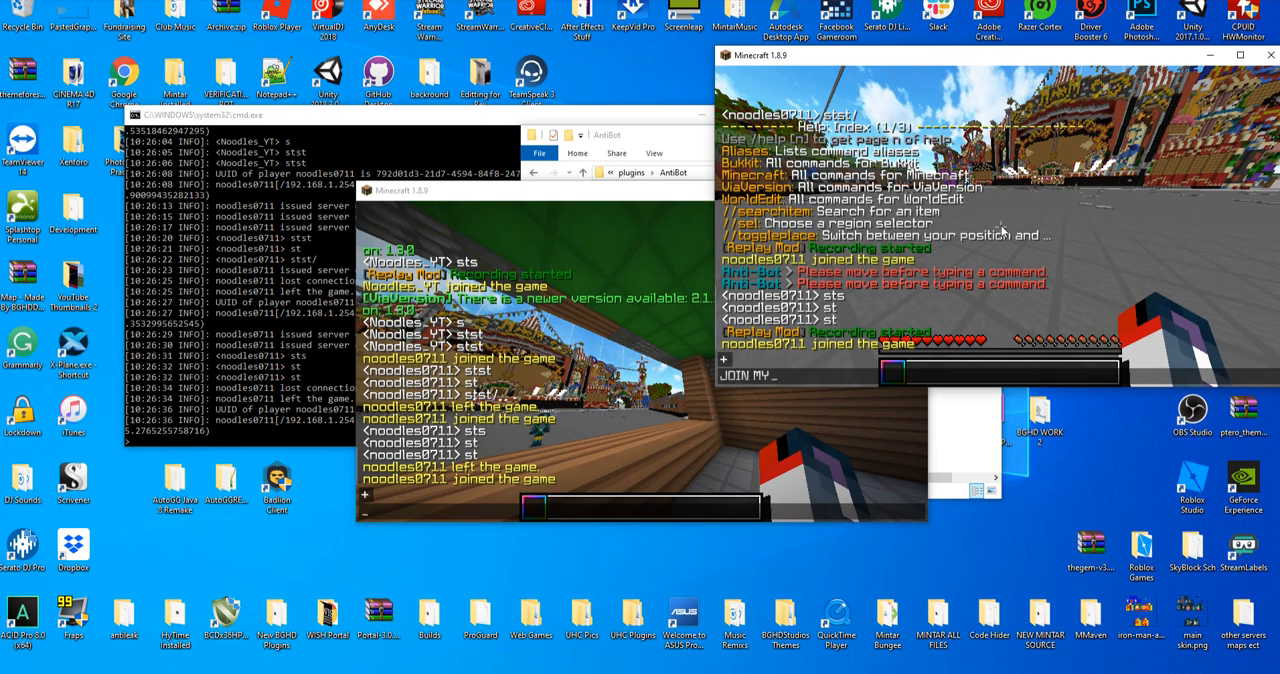
Step: Type spam-style test messages 'IP test bn' and 'bghddevel' to show AntiBot blocking them
text(IP test bn)
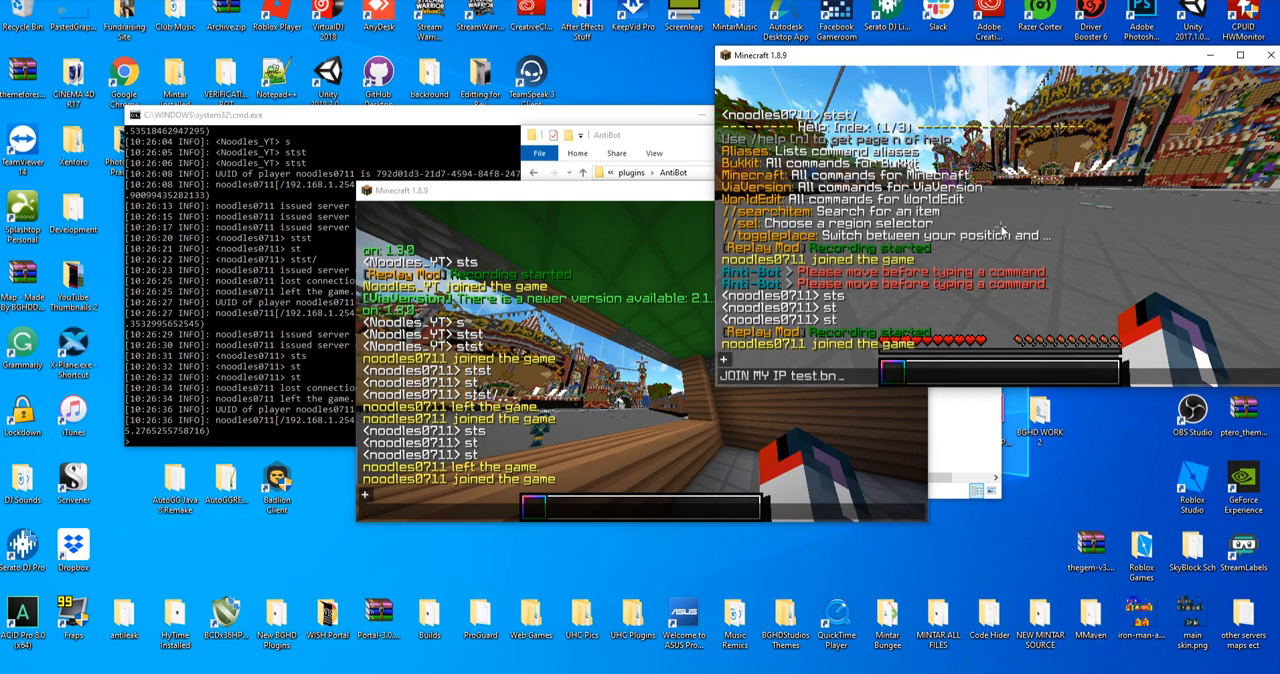
text(bghddevel)
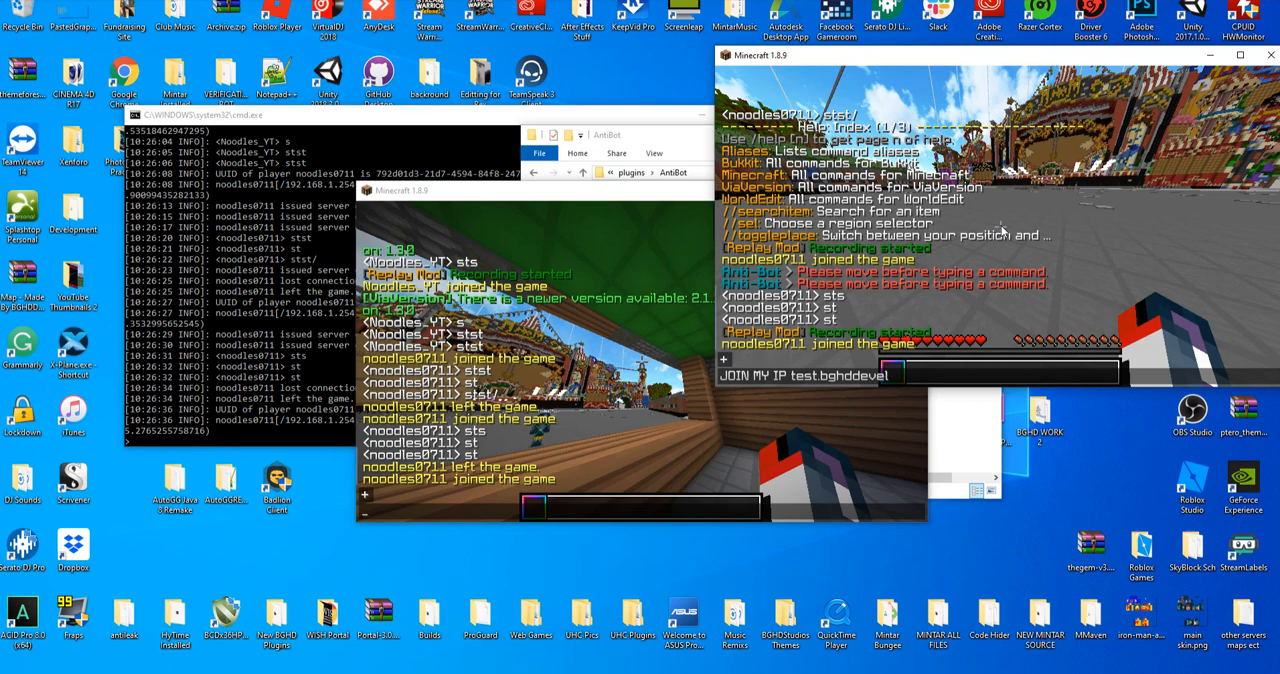